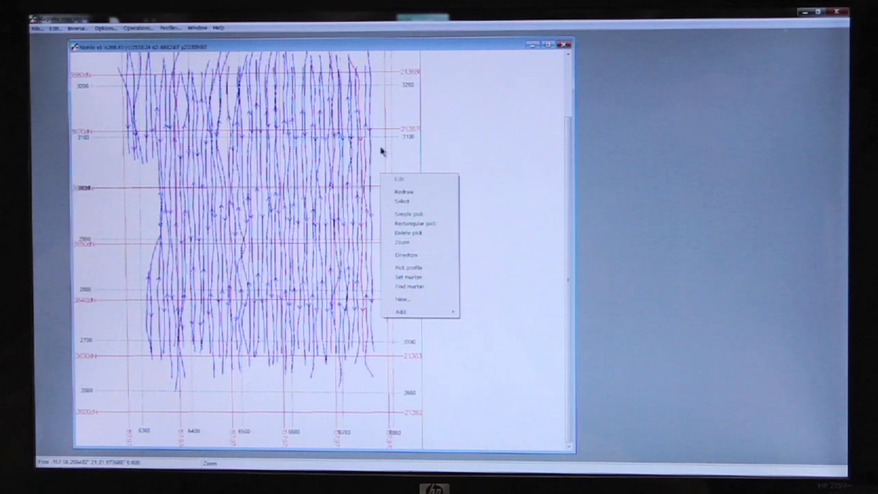
# Close the map context menu and turn off the Lat/Lon grid overlay in Options.
pyautogui.click(105, 28)
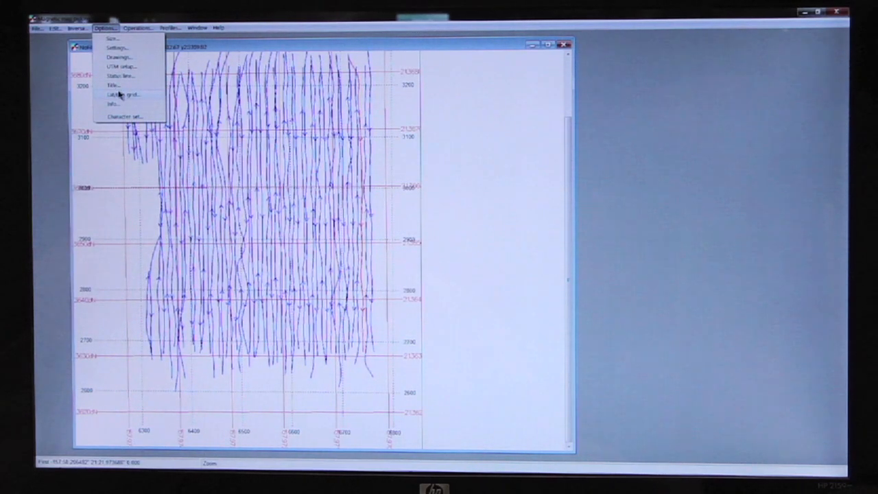
pyautogui.click(122, 94)
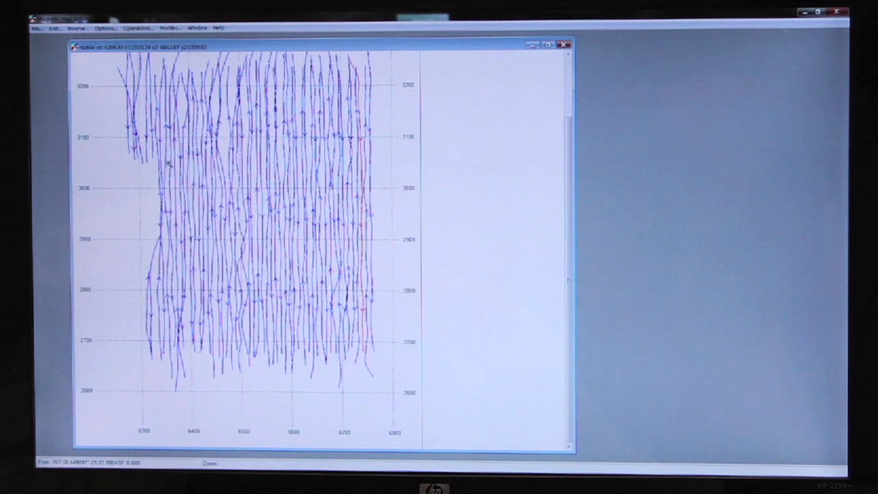
pyautogui.moveTo(376, 182)
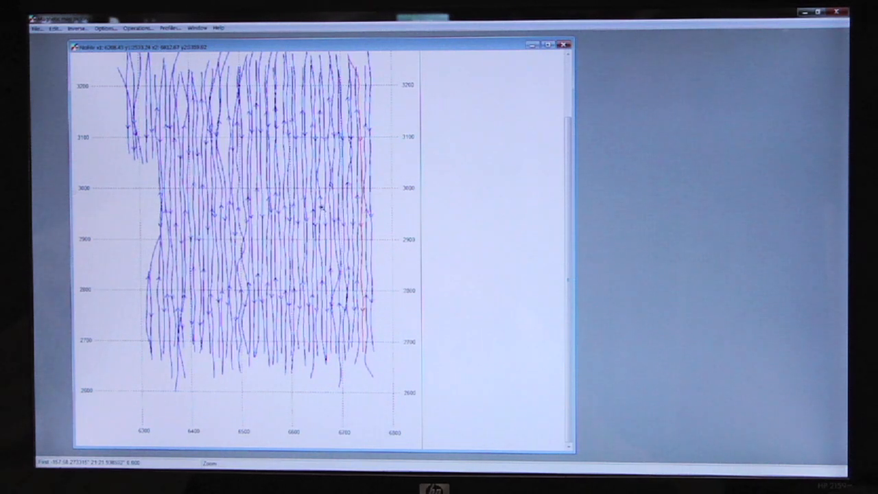
# Create a profile view of all profiles, placed beside the map and widened.
pyautogui.click(36, 28)
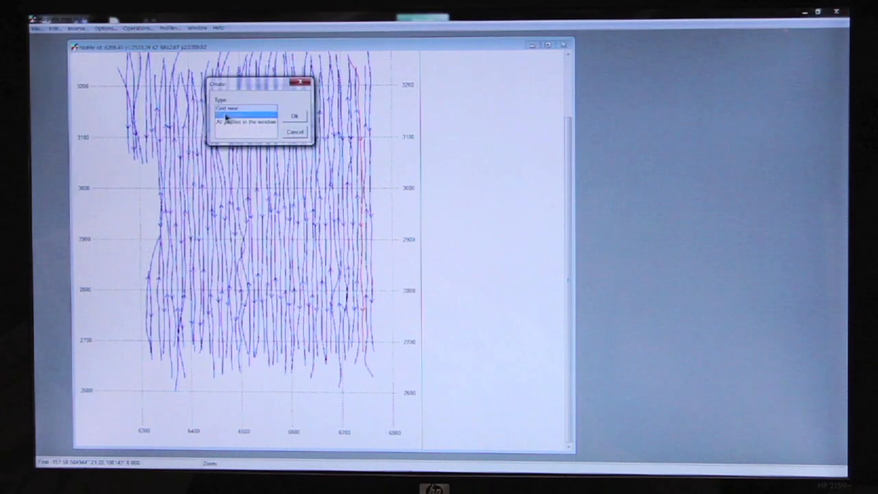
pyautogui.click(294, 115)
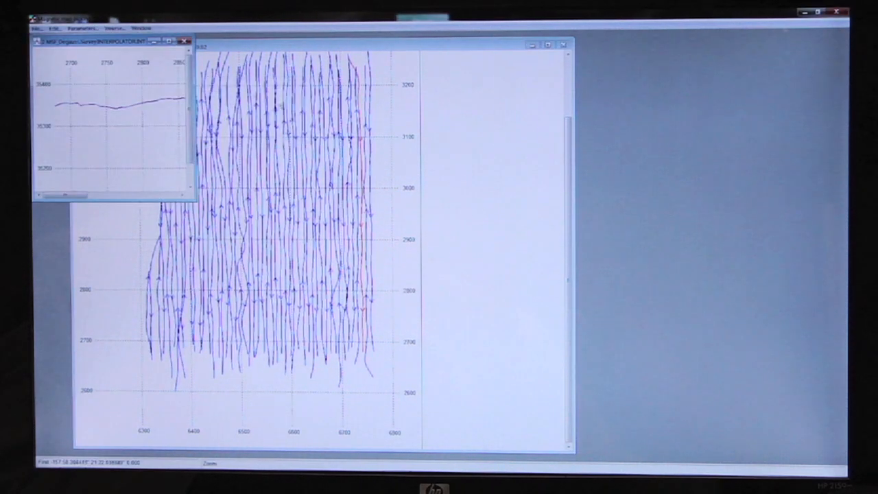
pyautogui.moveTo(113, 41); pyautogui.dragTo(591, 133)
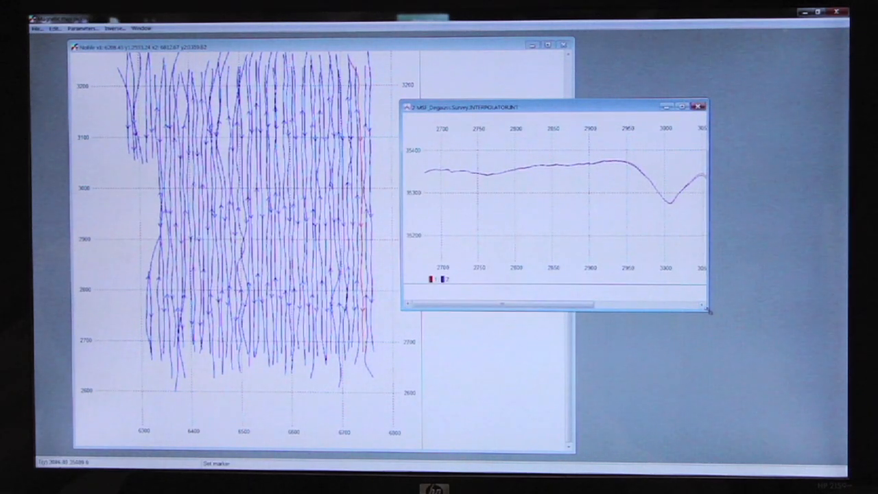
pyautogui.moveTo(709, 310); pyautogui.dragTo(823, 307)
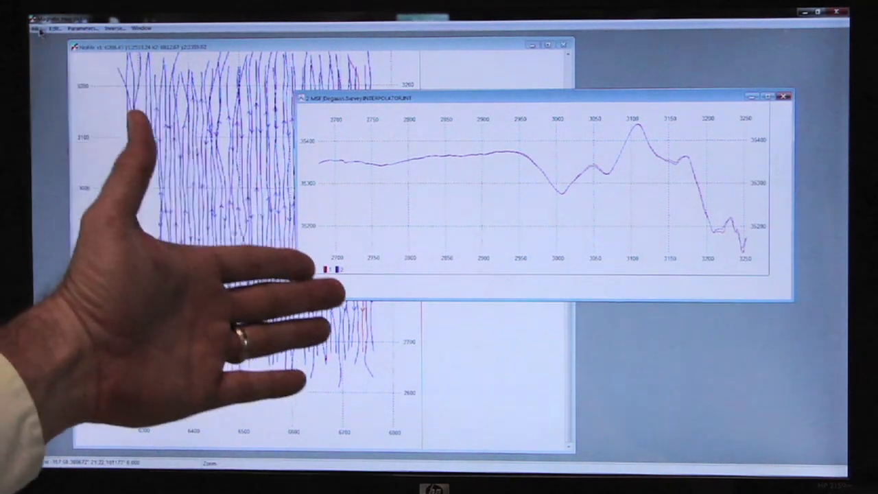
# Open the Profile Browser and step forward through lines, marking a sharp dip.
pyautogui.click(36, 28)
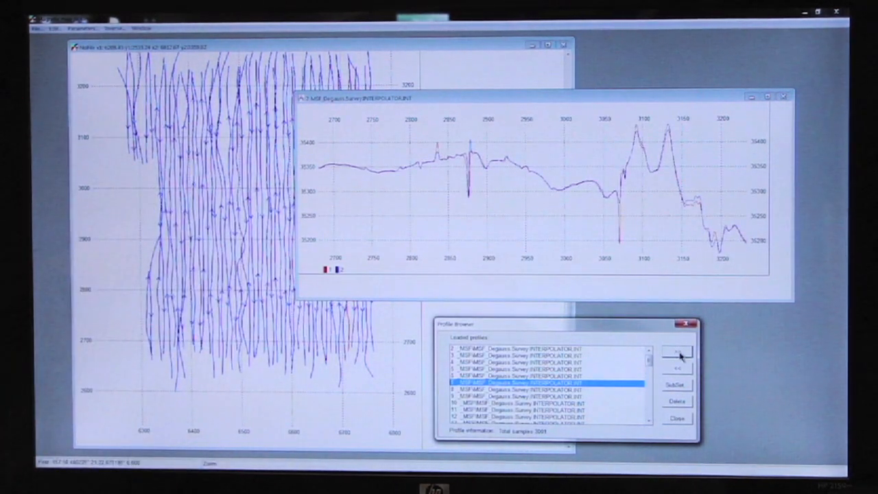
pyautogui.click(535, 389)
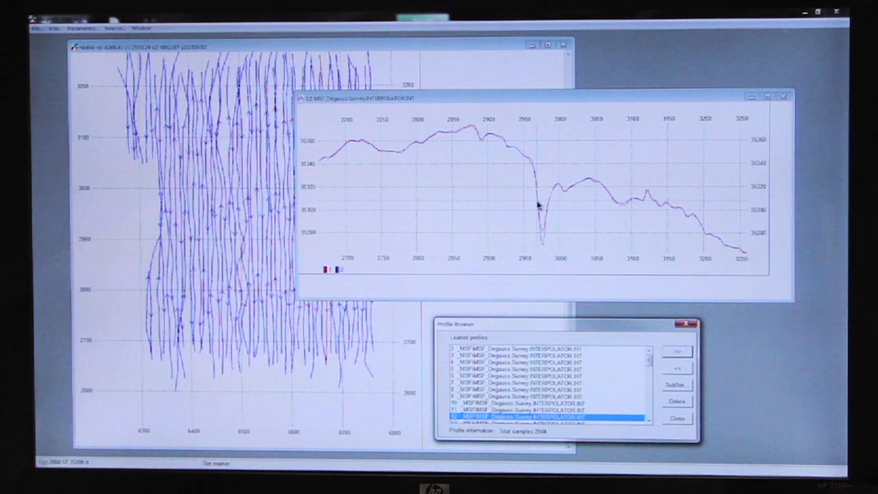
pyautogui.click(538, 205)
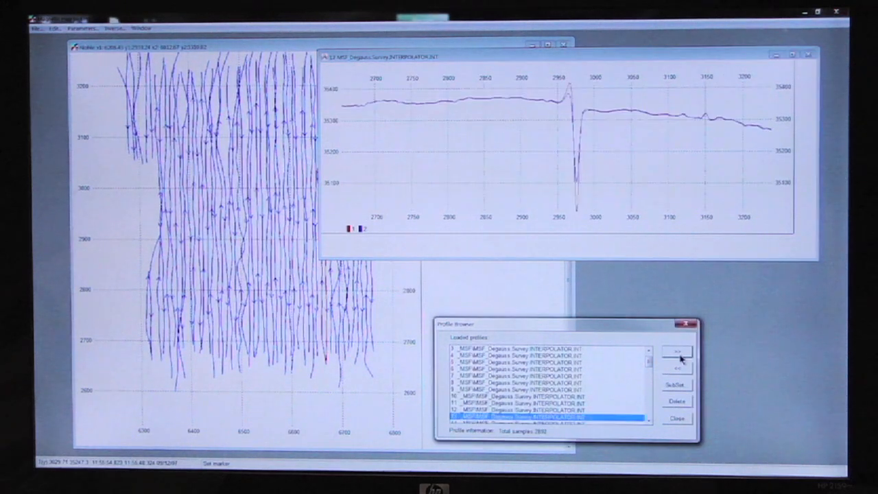
pyautogui.click(676, 352)
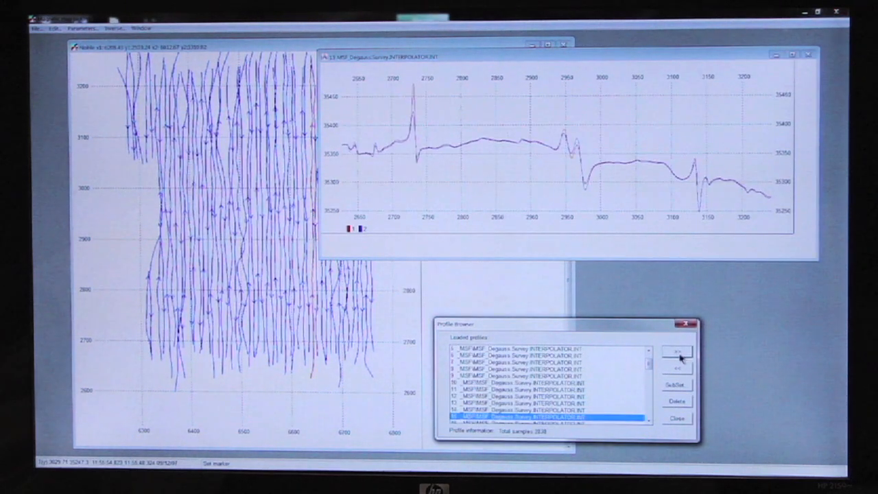
pyautogui.click(676, 353)
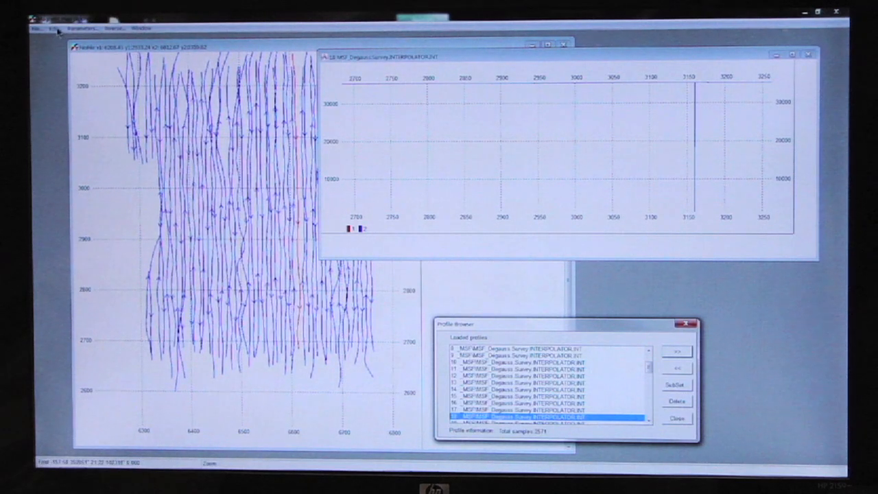
# Zoom on line 18's spike and cut between the UP and DOWN markers.
pyautogui.click(54, 28)
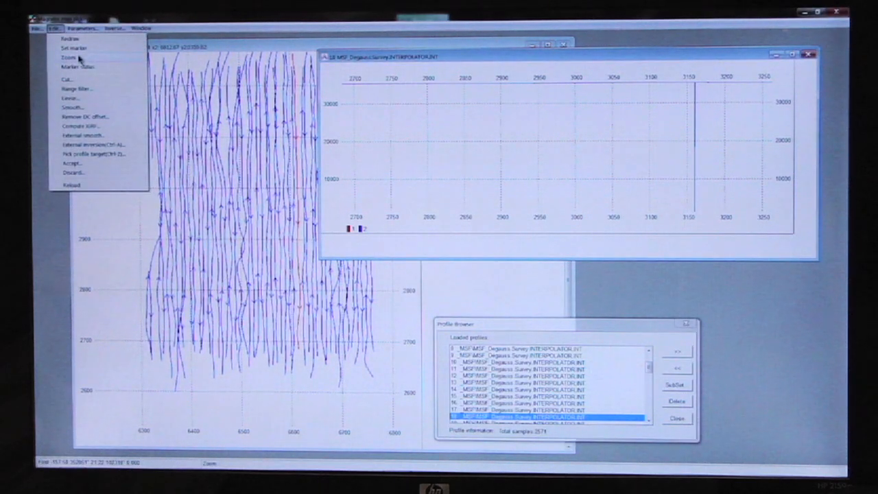
pyautogui.click(68, 57)
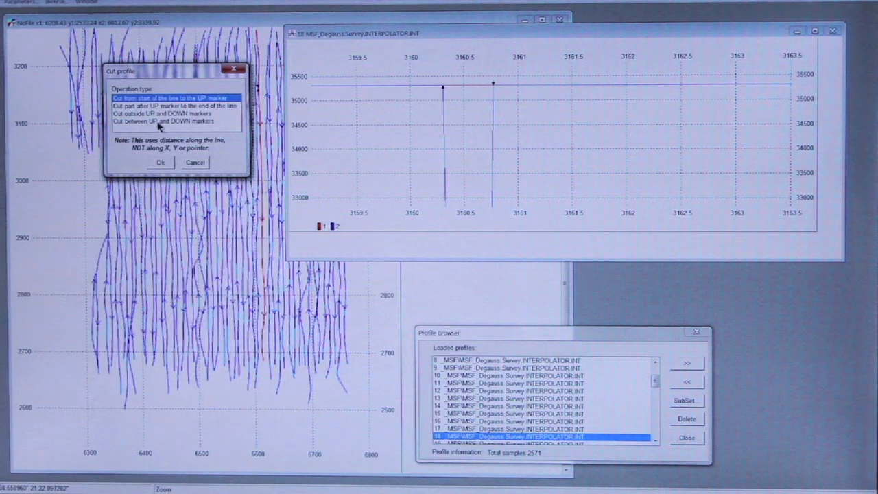
pyautogui.moveTo(478, 94)
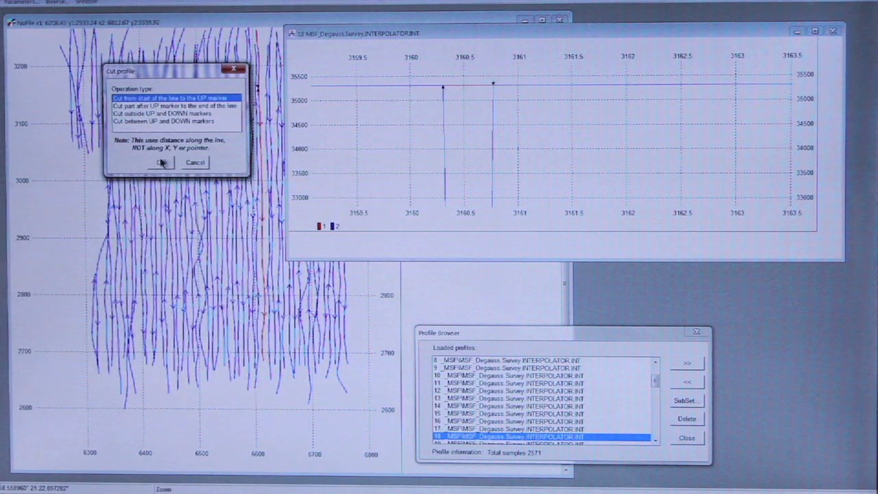
pyautogui.click(162, 163)
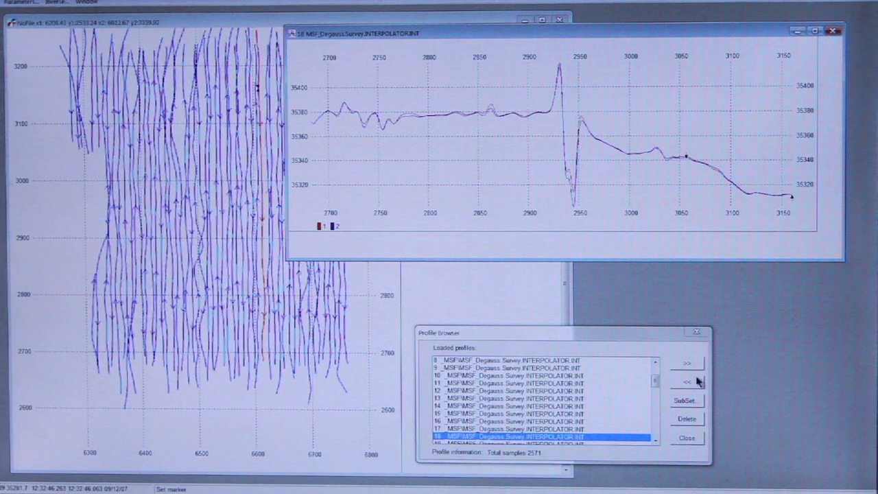
# Click >> repeatedly to step through the following survey lines up to line 57.
pyautogui.click(686, 363)
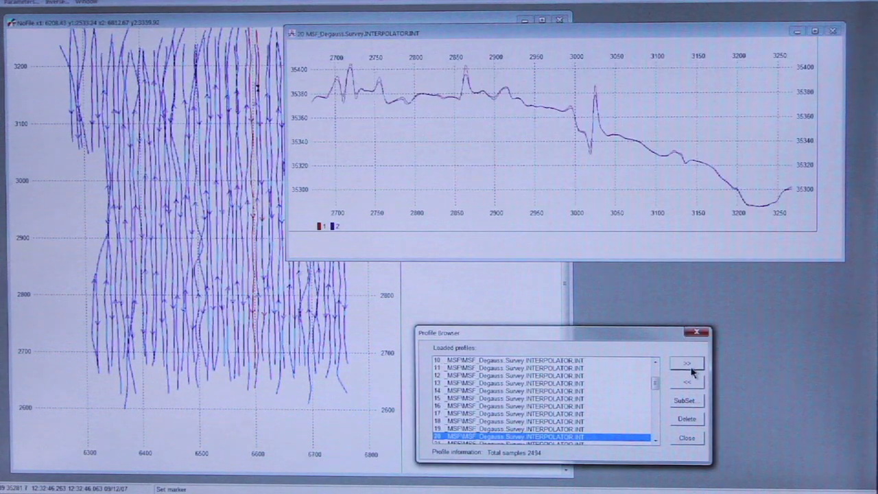
pyautogui.click(687, 363)
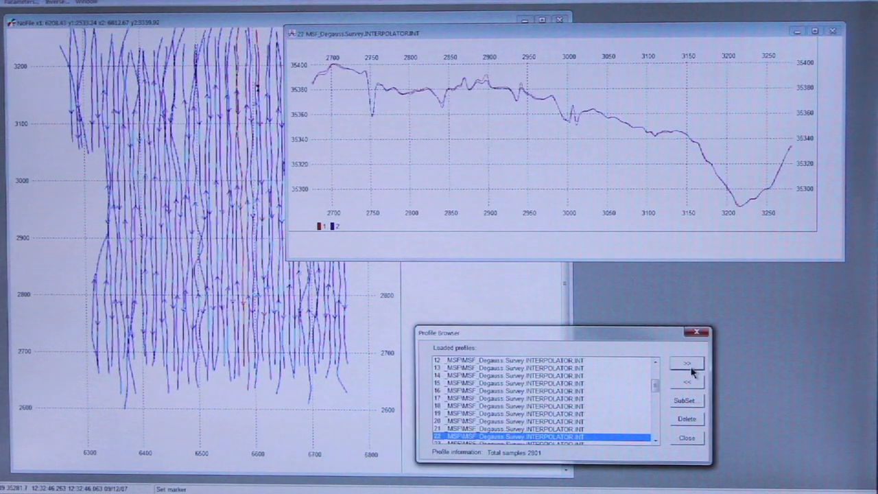
pyautogui.click(686, 363)
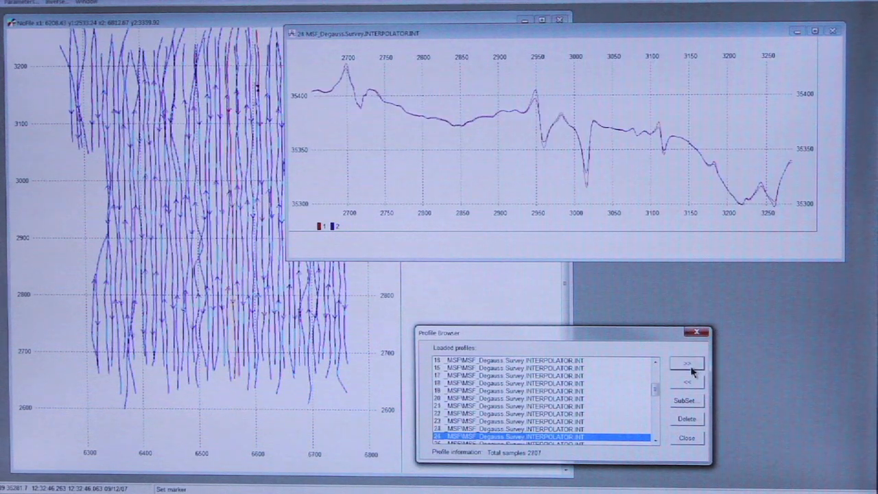
pyautogui.click(686, 363)
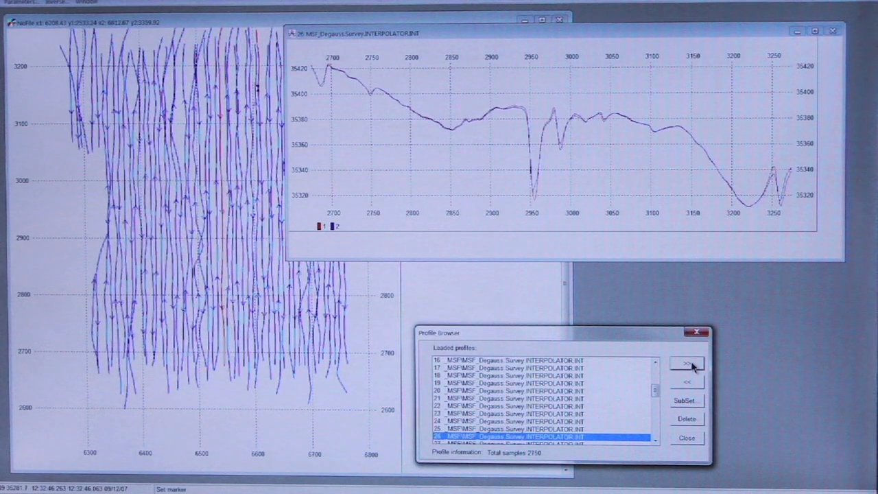
pyautogui.click(686, 363)
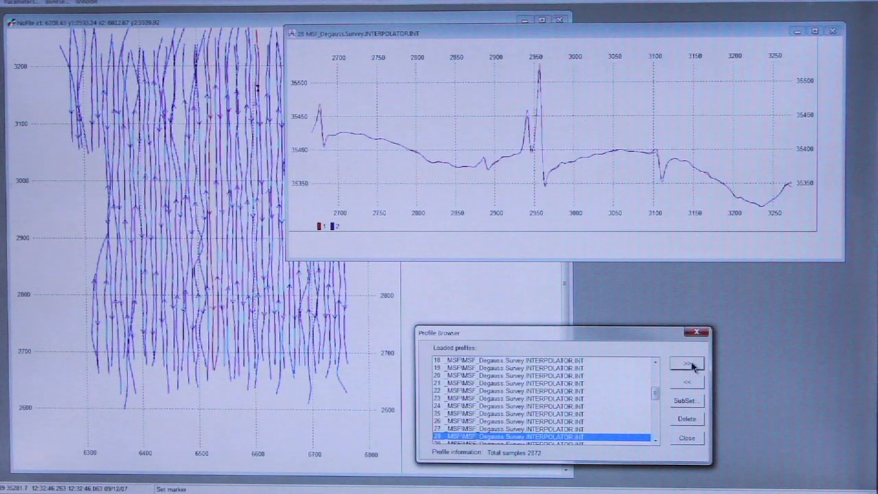
pyautogui.click(687, 363)
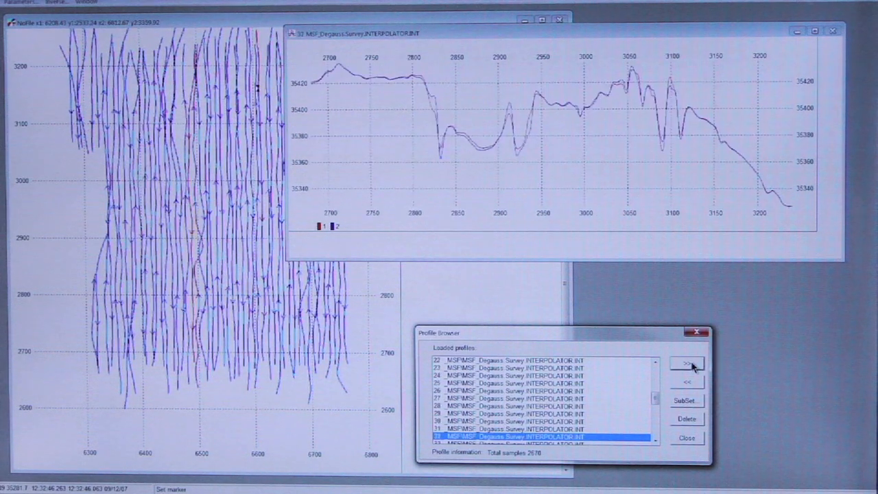
pyautogui.click(687, 363)
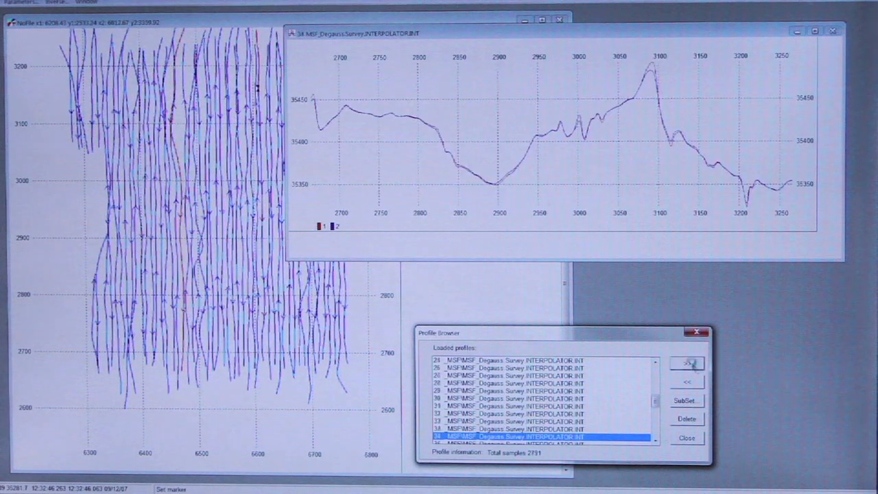
pyautogui.click(686, 363)
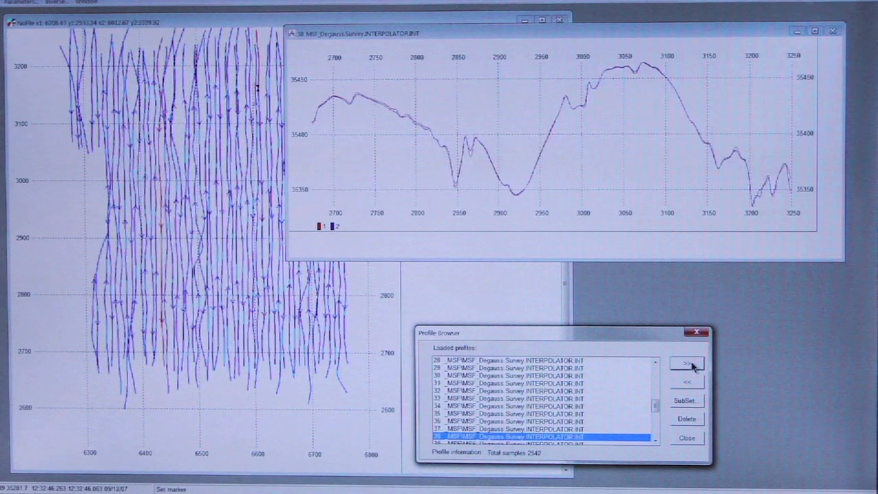
pyautogui.click(686, 363)
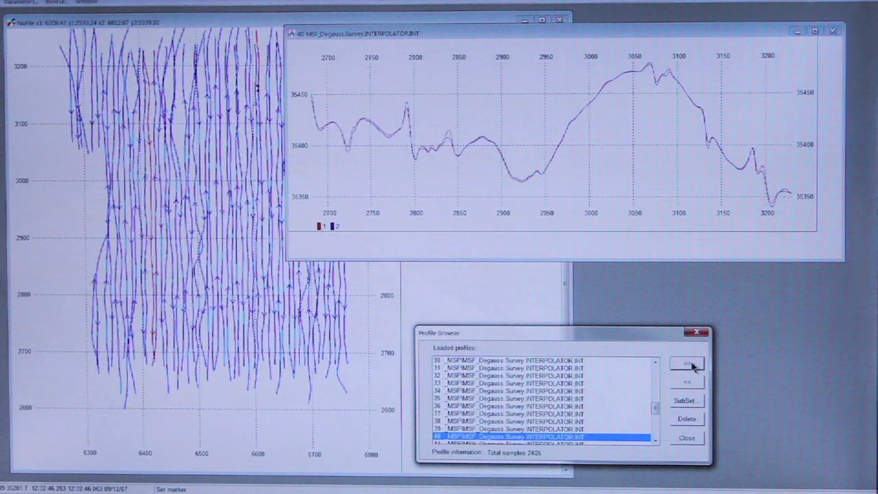
pyautogui.click(687, 362)
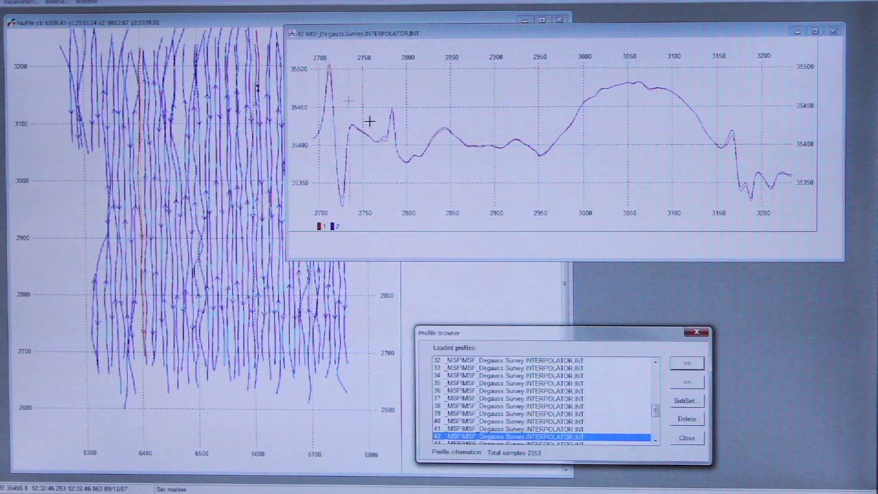
pyautogui.click(686, 364)
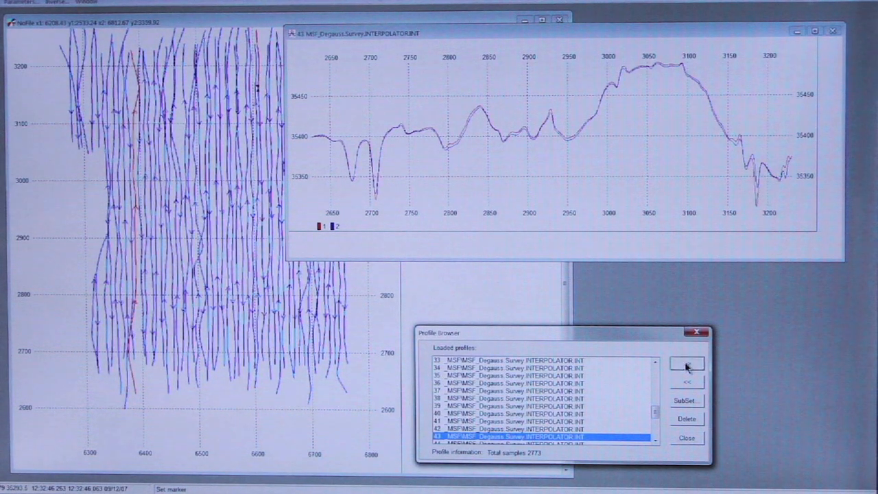
pyautogui.click(686, 364)
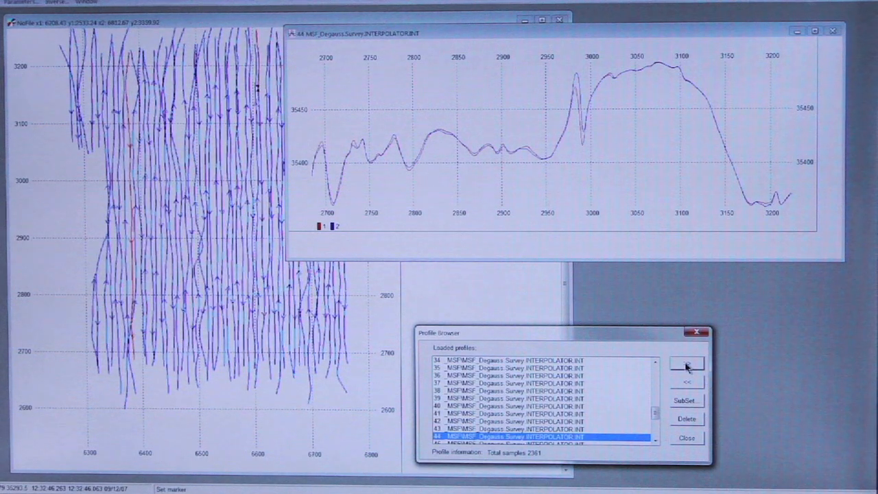
pyautogui.click(686, 364)
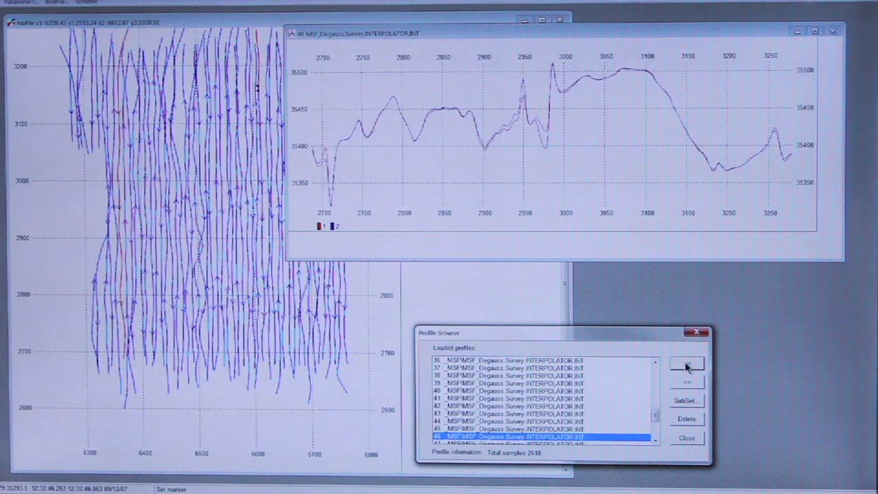
pyautogui.click(686, 363)
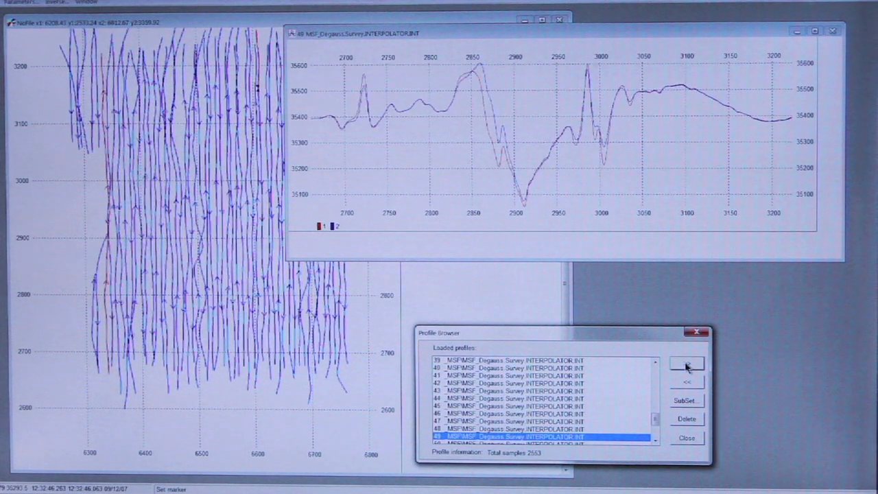
pyautogui.click(686, 363)
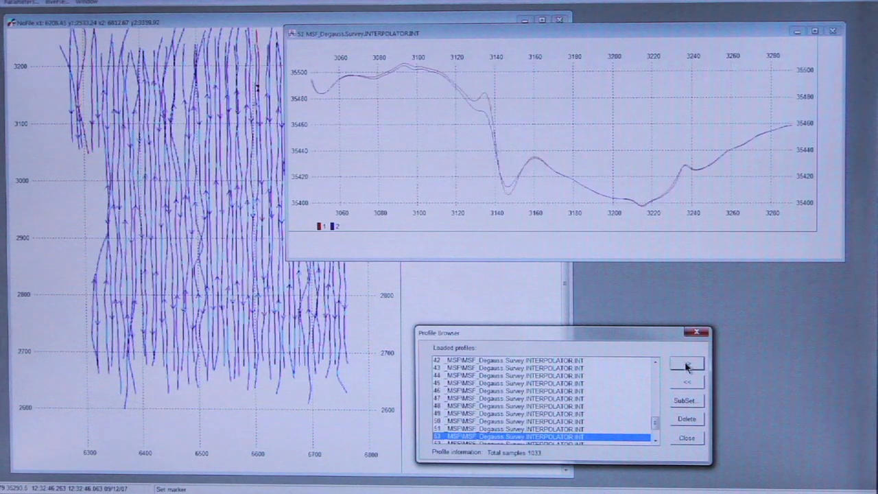
pyautogui.click(687, 364)
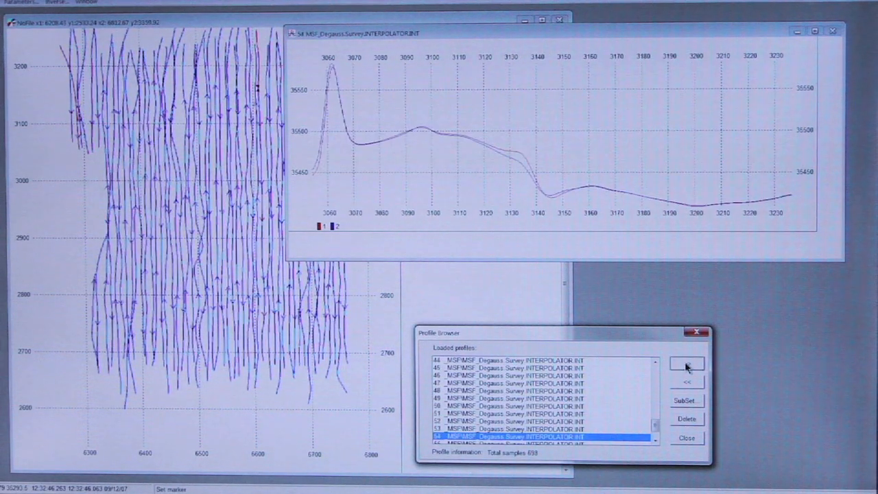
pyautogui.click(687, 364)
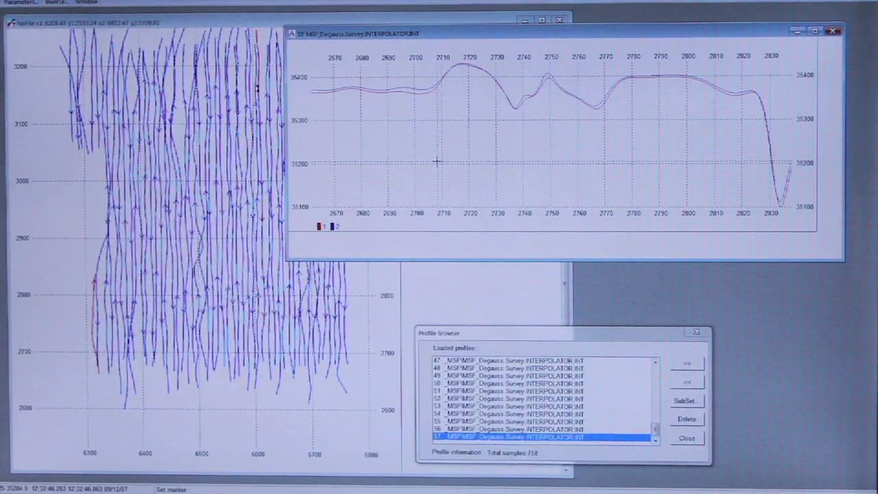
pyautogui.moveTo(454, 174)
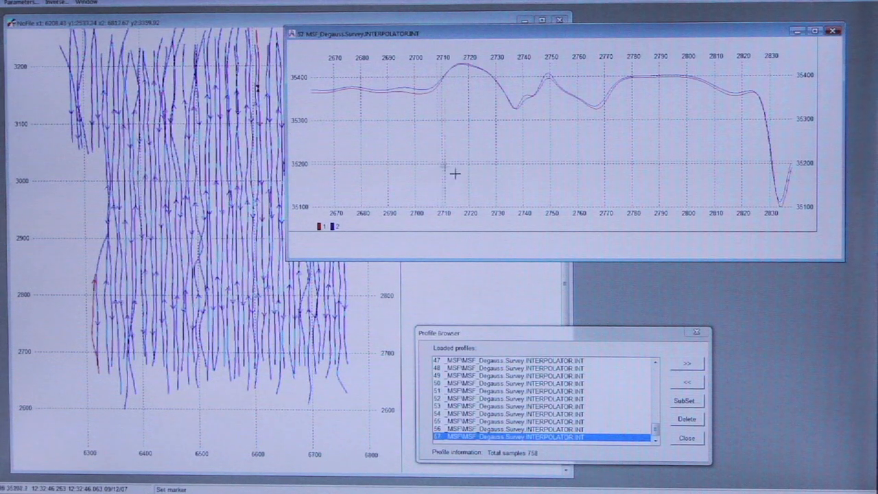
# Step back with << from profile 57 to profile 41.
pyautogui.click(687, 382)
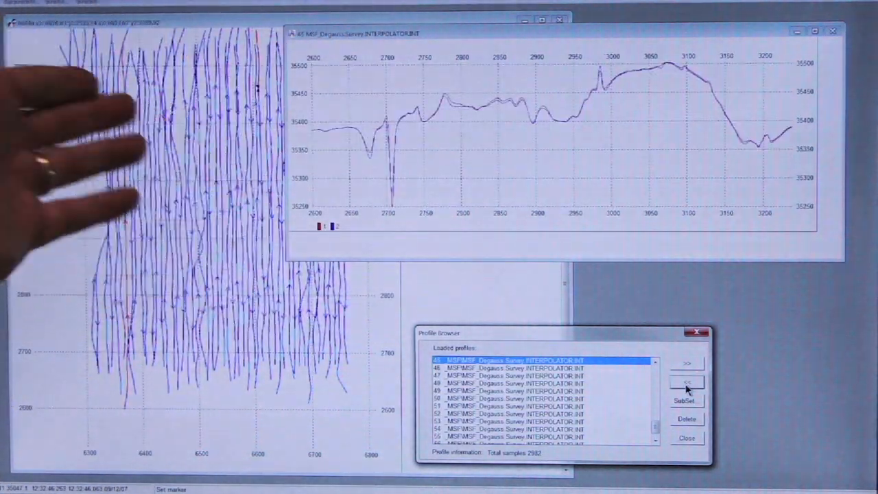
pyautogui.click(686, 382)
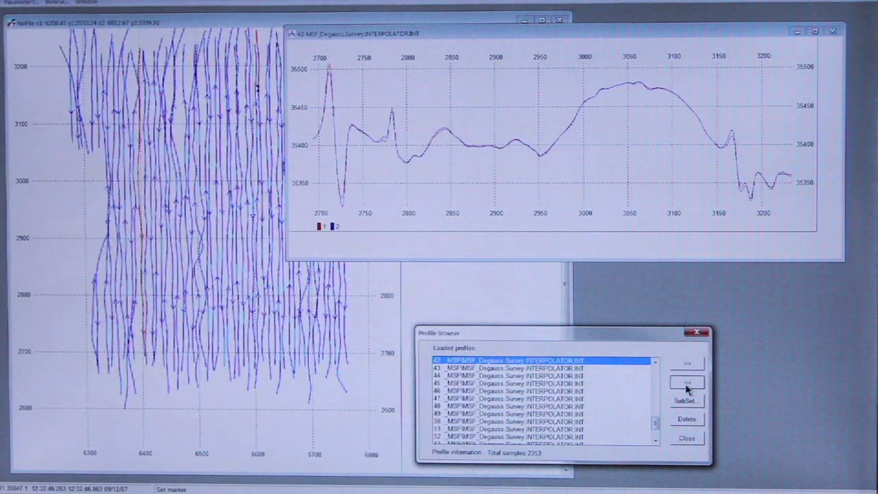
pyautogui.click(687, 382)
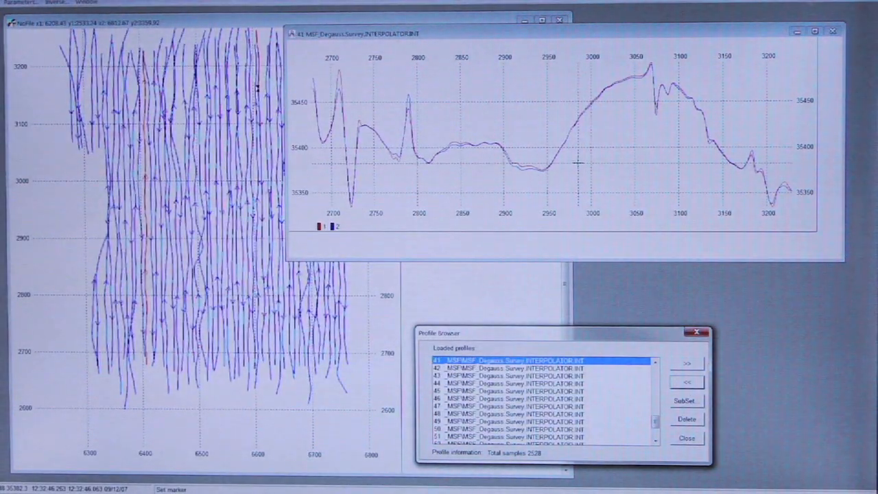
# In the profile graph's Settings, set the horizontal axis Type to Along profile.
pyautogui.rightClick(579, 163)
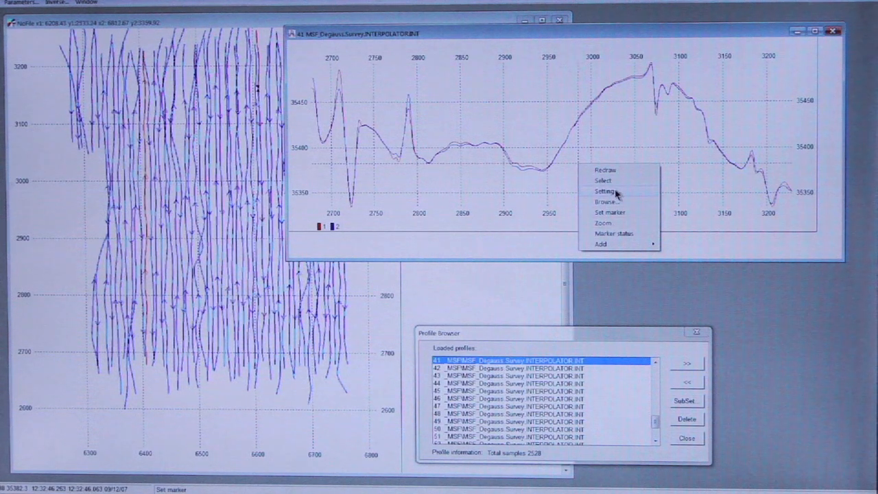
pyautogui.click(607, 190)
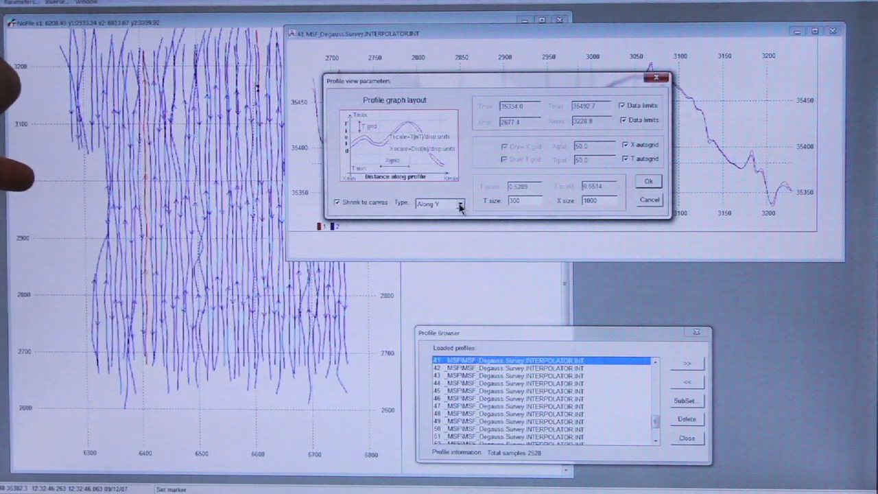
pyautogui.click(459, 204)
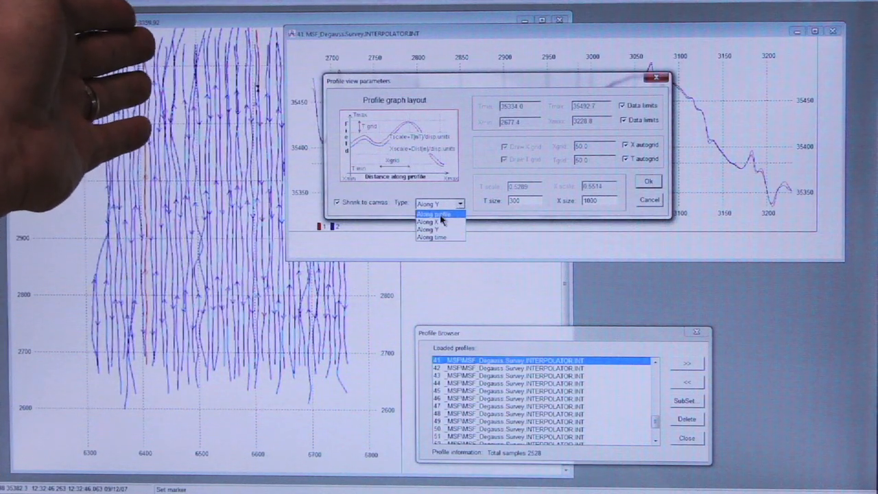
pyautogui.click(431, 213)
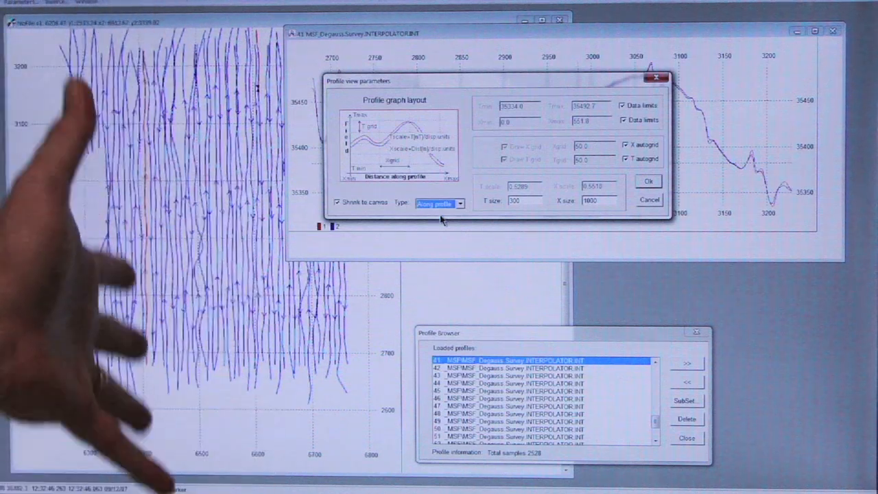